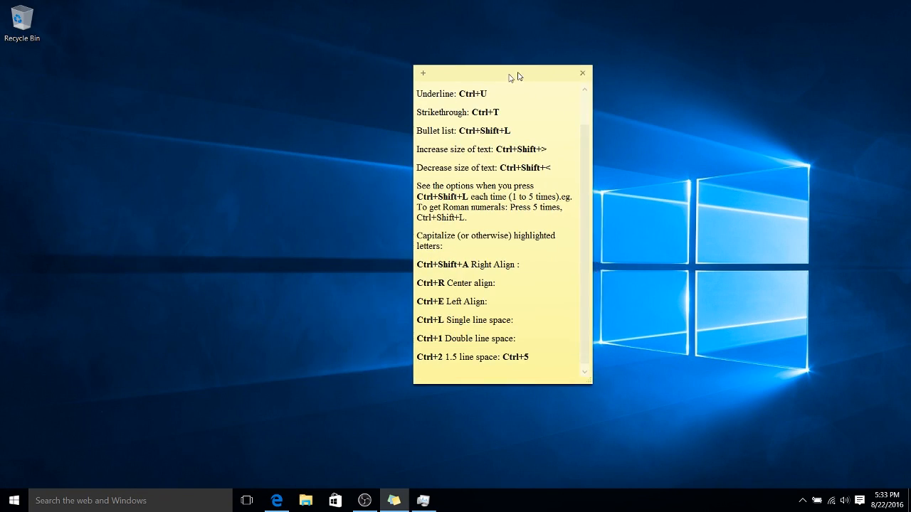
- Drag the yellow shortcut note left and back so it sits just right of screen centre
drag(501, 74, 416, 77)
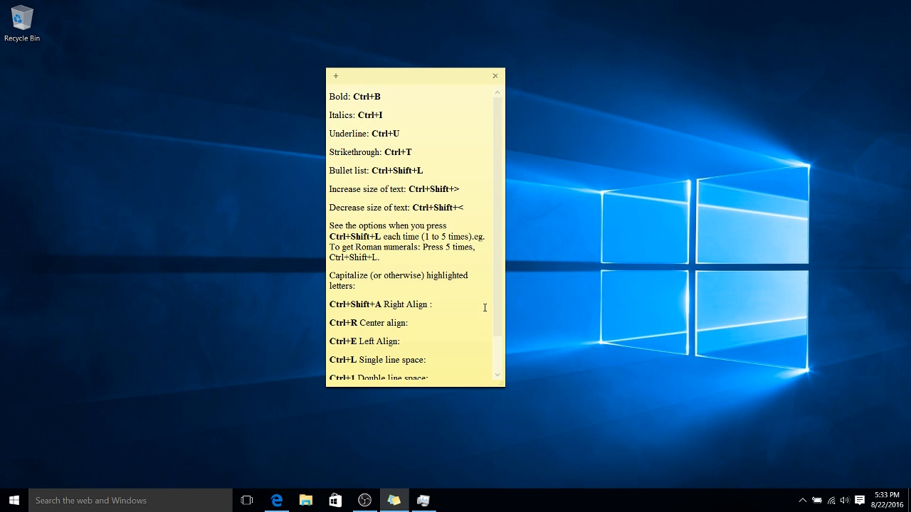
drag(413, 77, 499, 57)
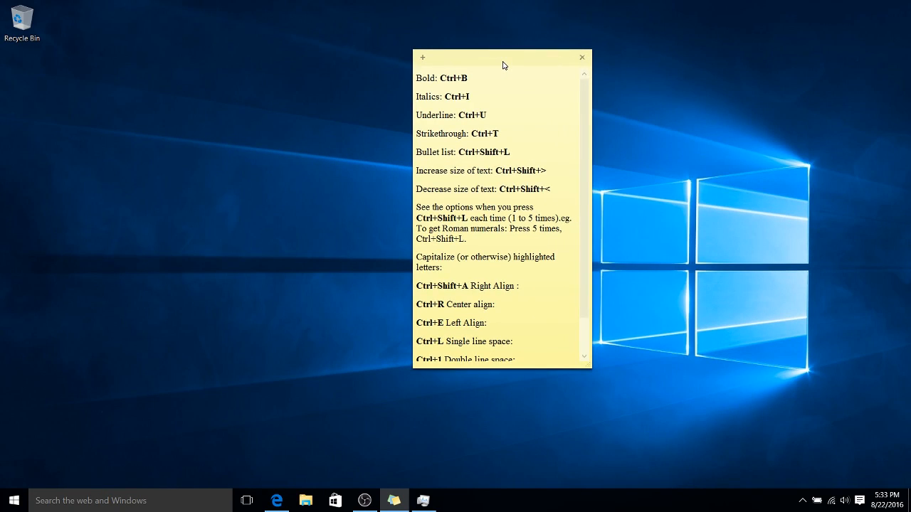
drag(504, 57, 496, 66)
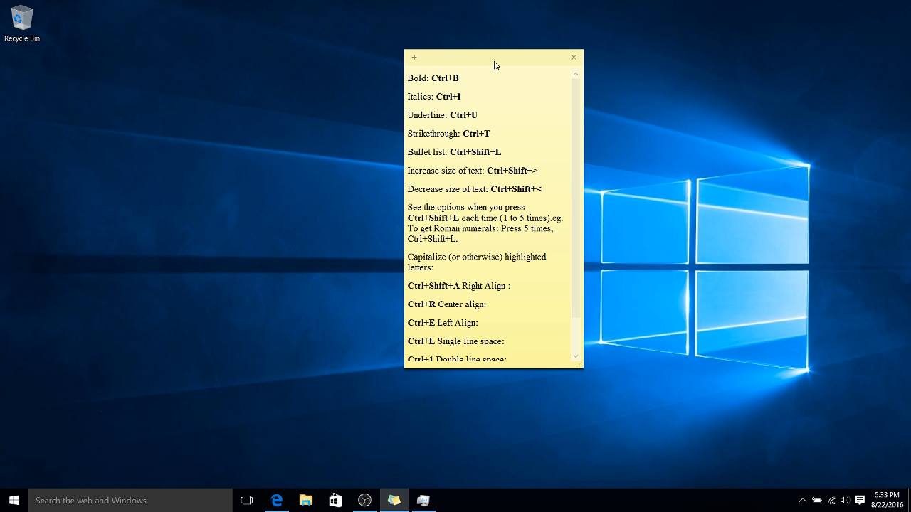
mouse_move(82, 415)
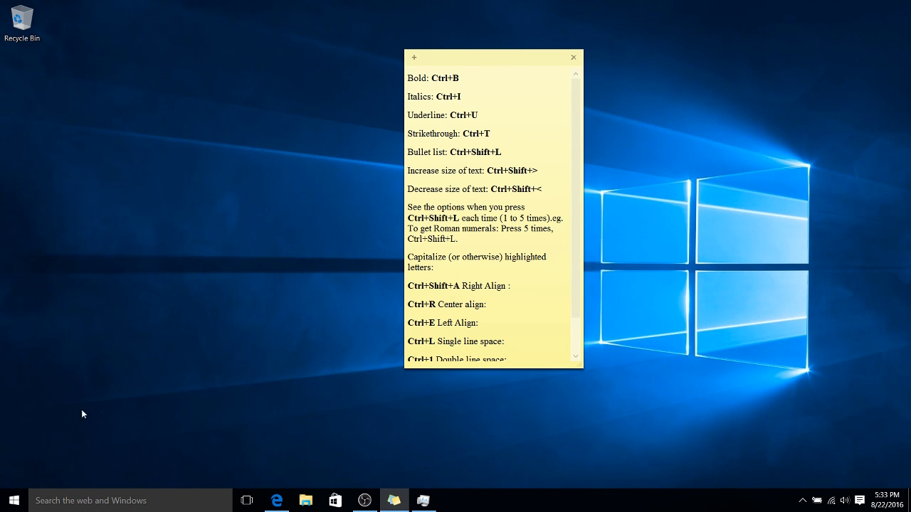
- Search Start for 'sticky' and launch the Sticky Notes desktop app from Best match
click(107, 502)
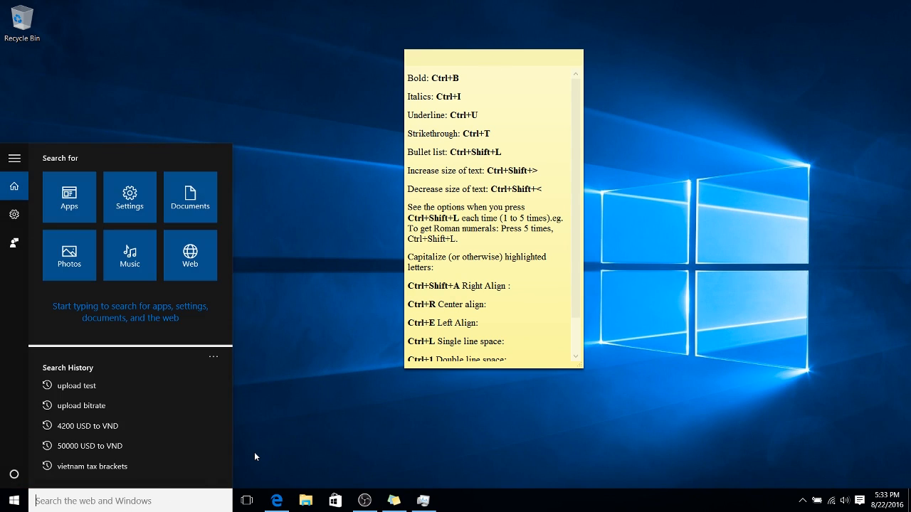
text(sticky notes)
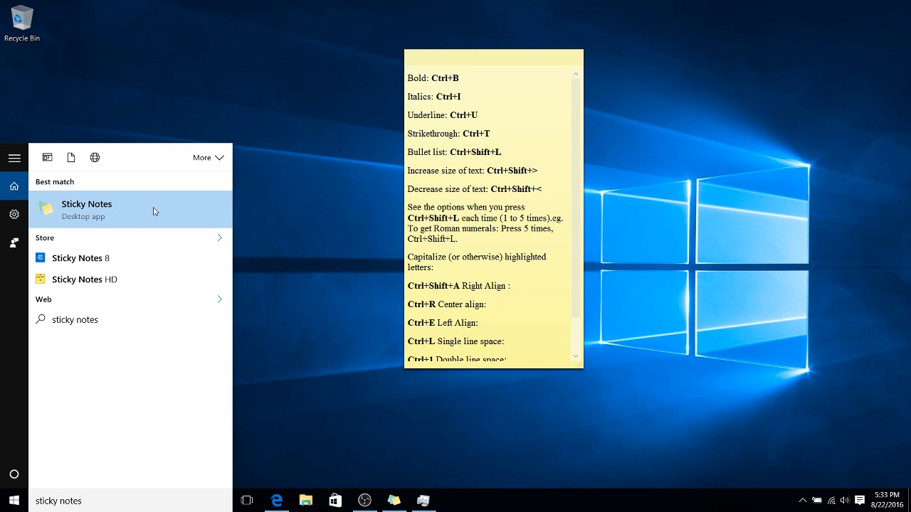
click(493, 57)
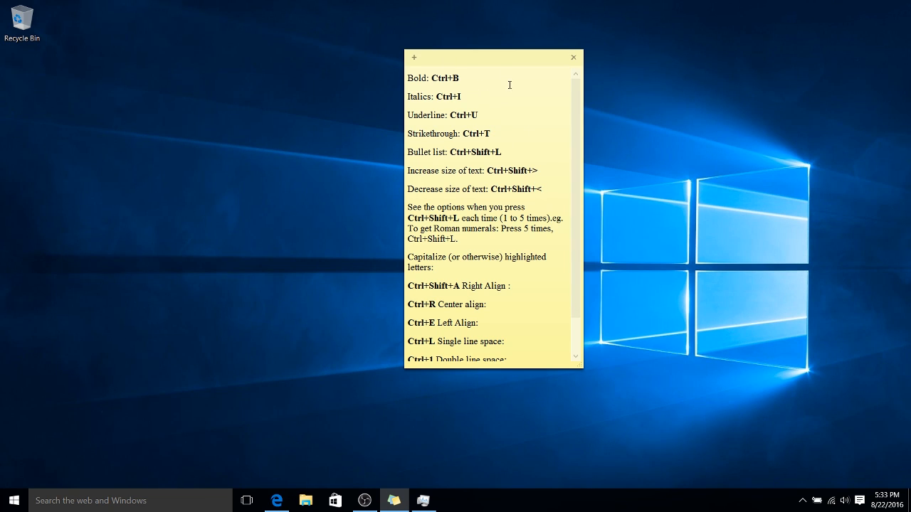
- Lower the shortcut note slightly and add a new blank yellow note beside it
drag(491, 57, 486, 84)
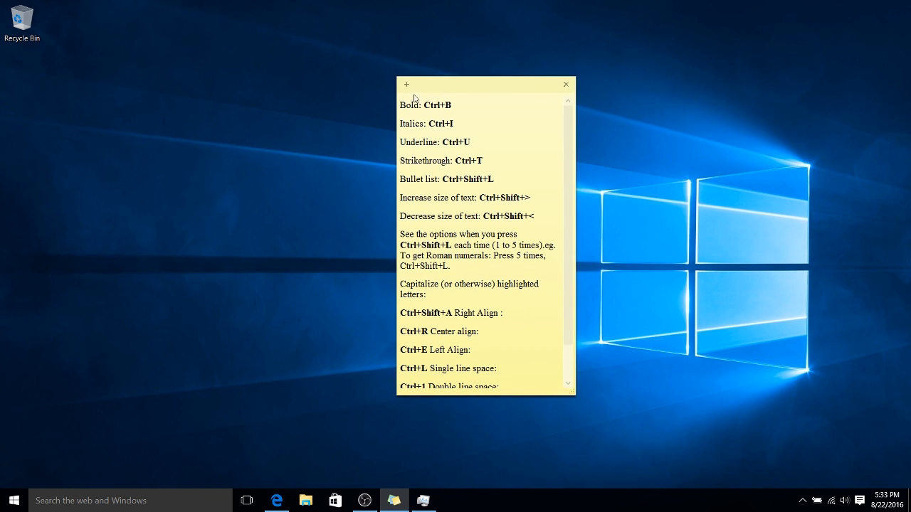
click(407, 84)
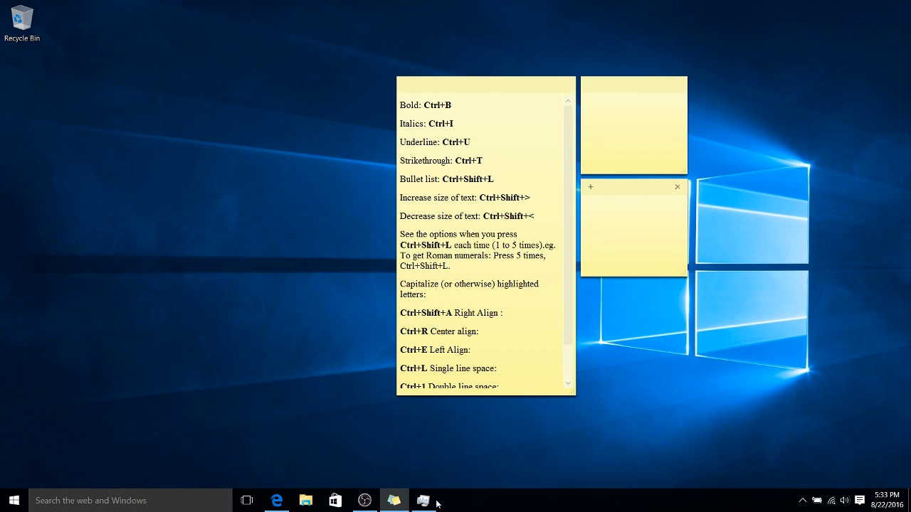
mouse_move(424, 501)
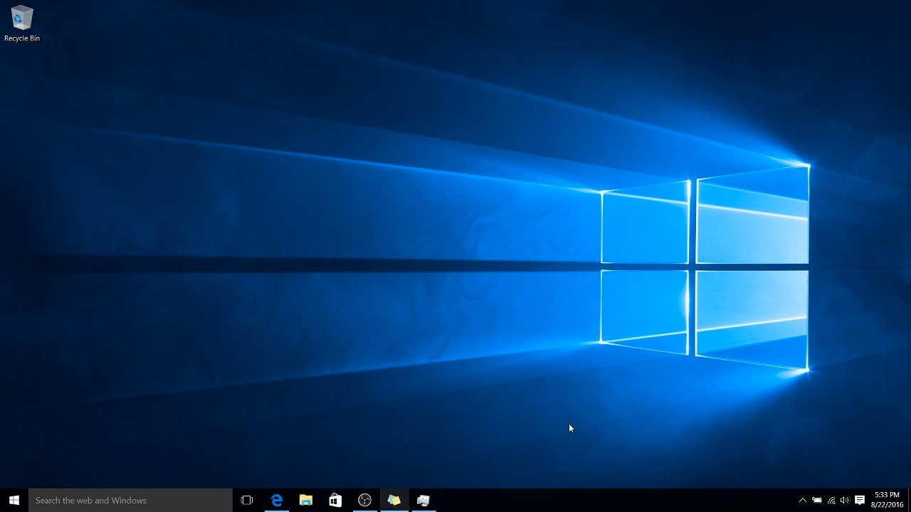
mouse_move(662, 18)
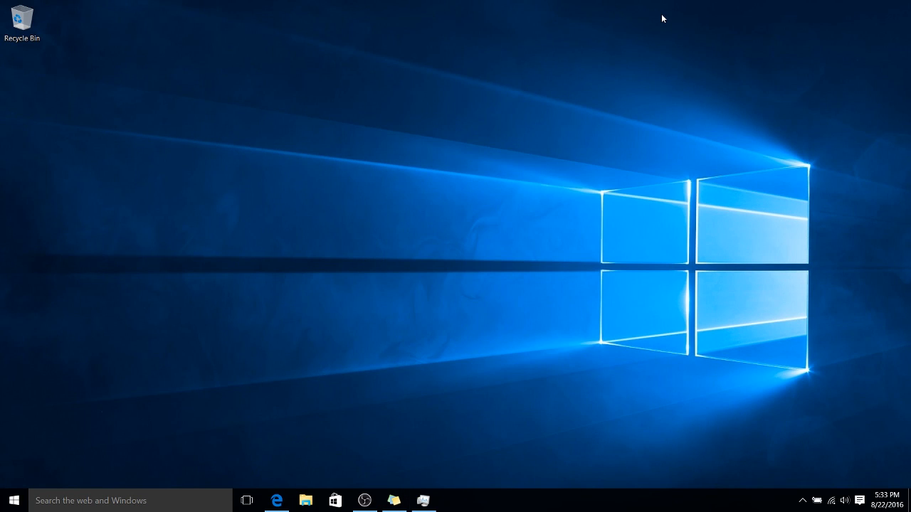
mouse_move(450, 97)
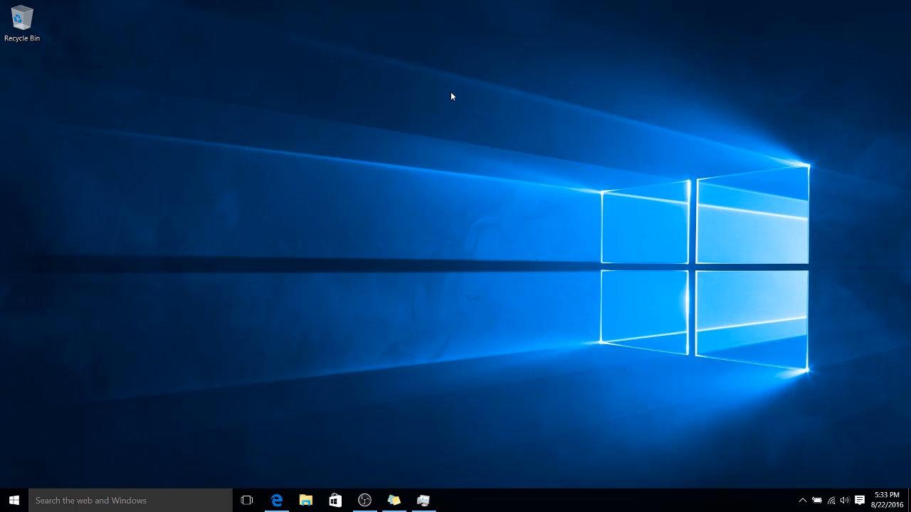
- Restore all three notes to the desktop from the Sticky Notes taskbar icon
click(393, 501)
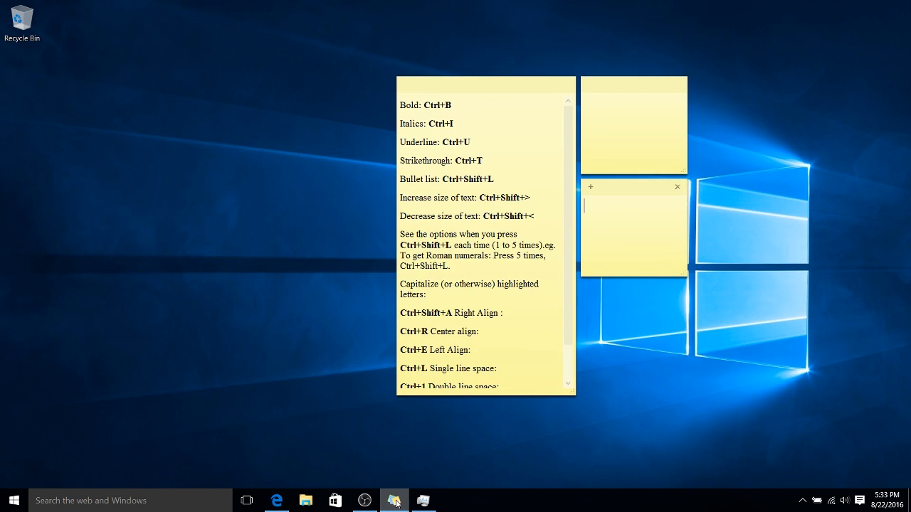
mouse_move(393, 501)
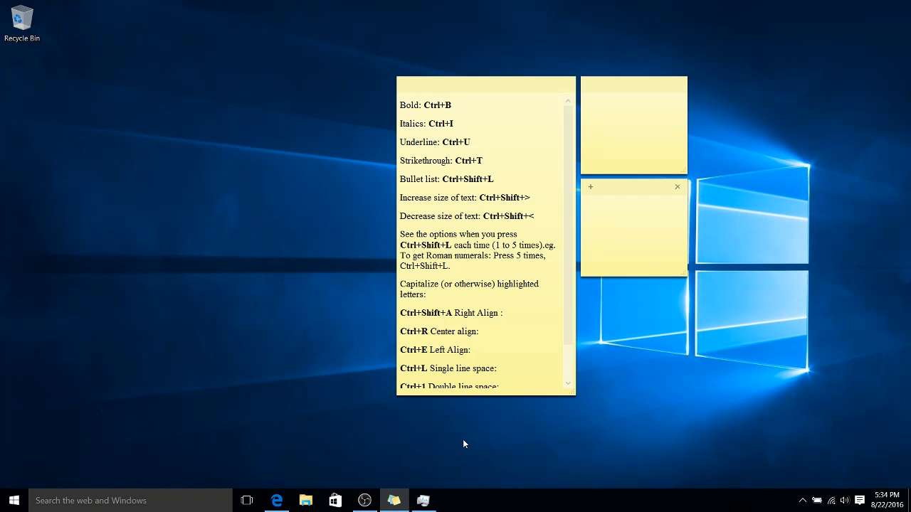
mouse_move(501, 54)
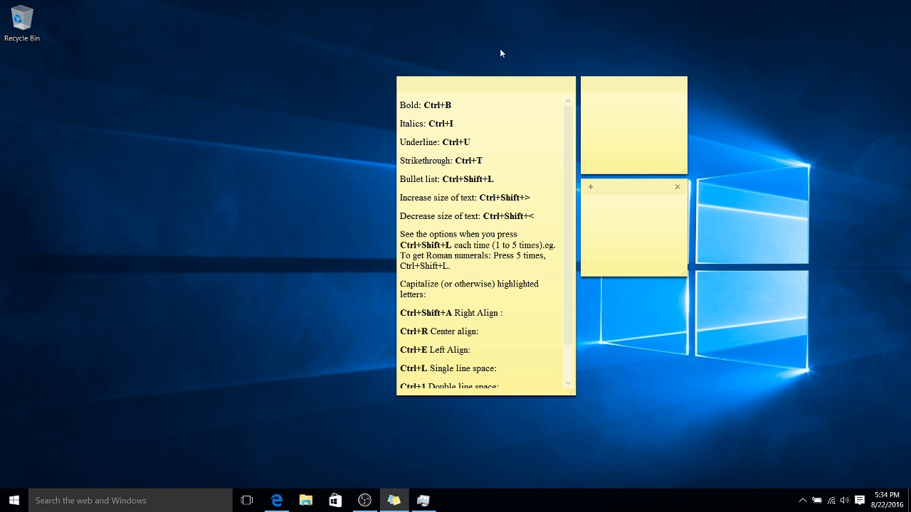
mouse_move(472, 89)
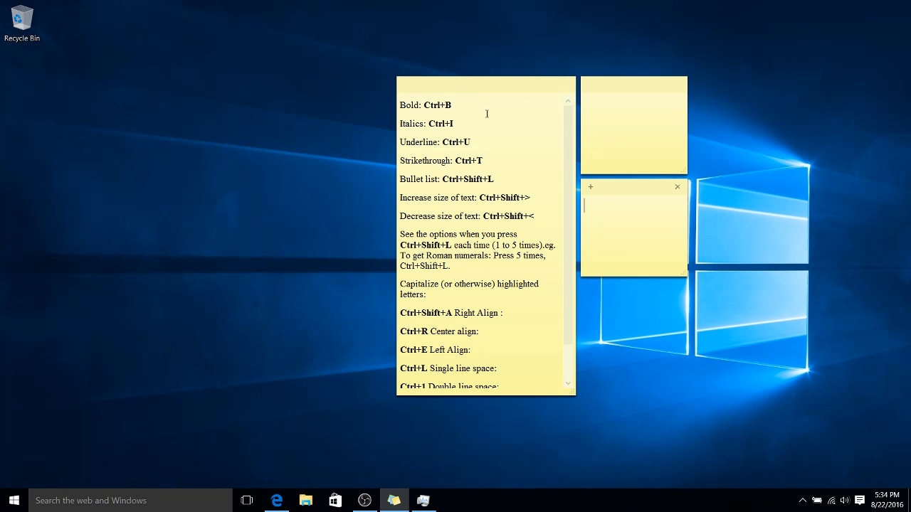
mouse_move(496, 74)
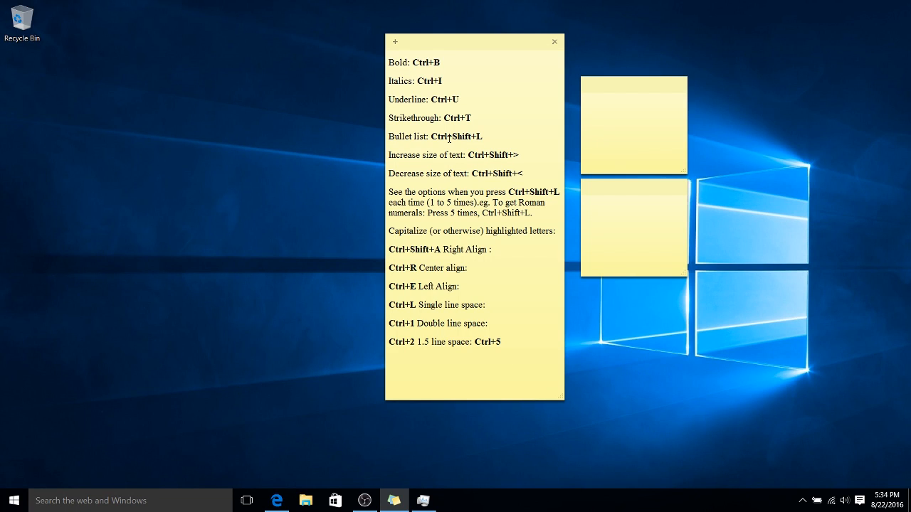
- Bring up the context menu on a small yellow note on the right of the desktop
right_click(470, 267)
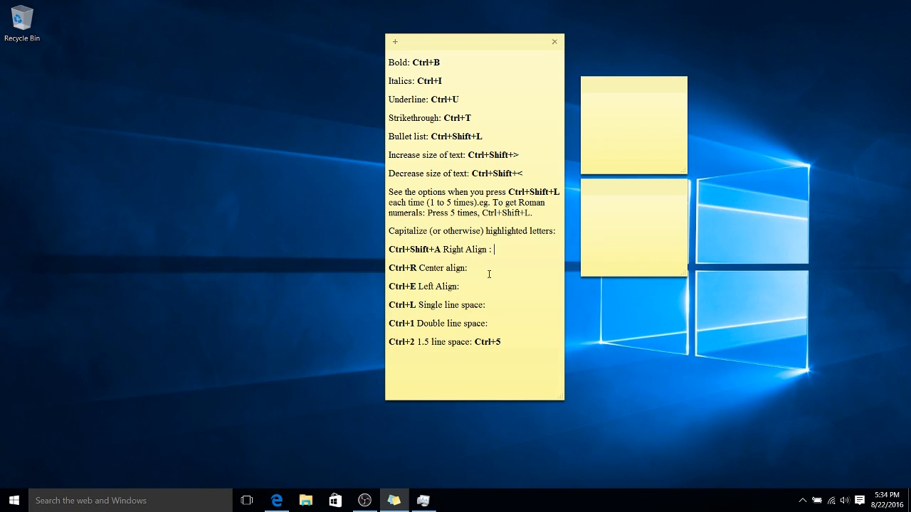
mouse_move(517, 359)
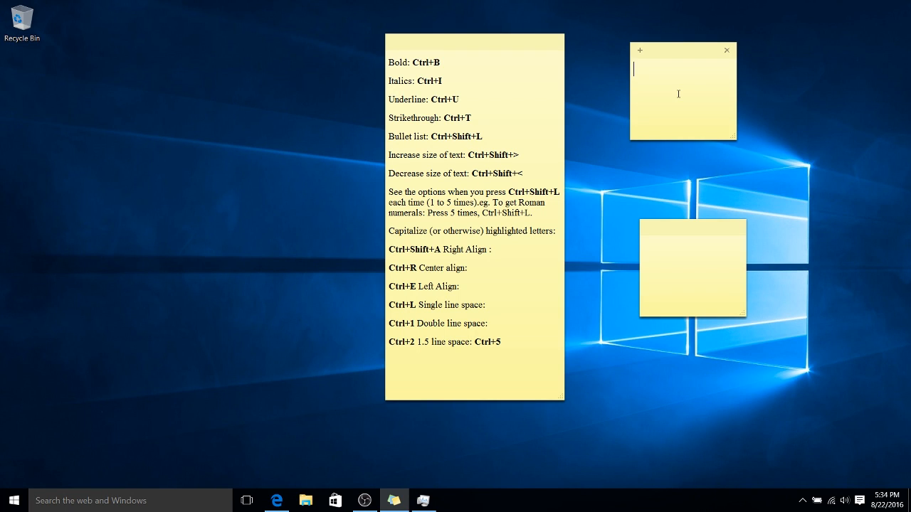
- Recolour the top blank note blue and the bottom note pink via their context menus
right_click(678, 74)
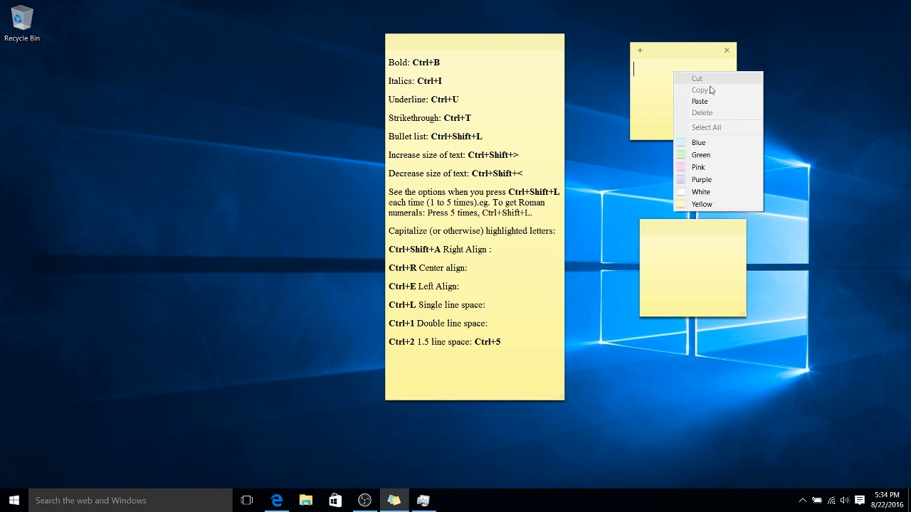
mouse_move(718, 153)
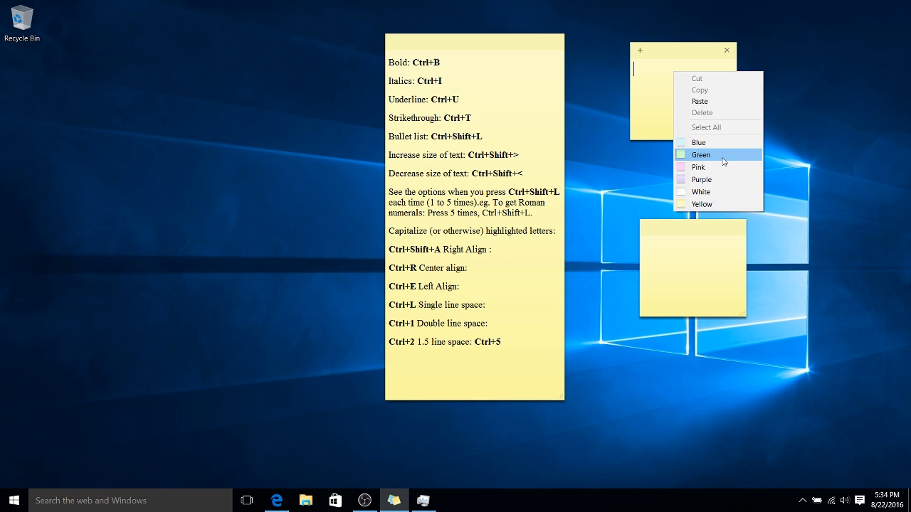
click(698, 142)
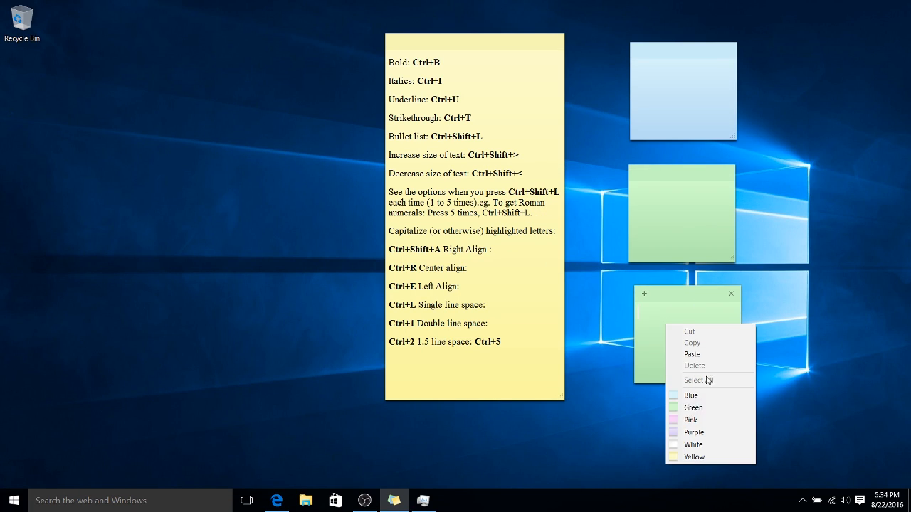
mouse_move(704, 420)
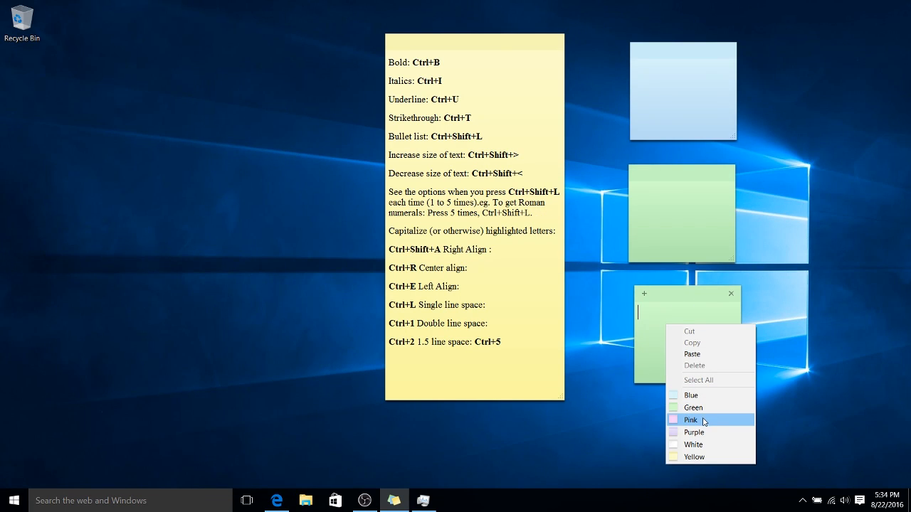
click(689, 420)
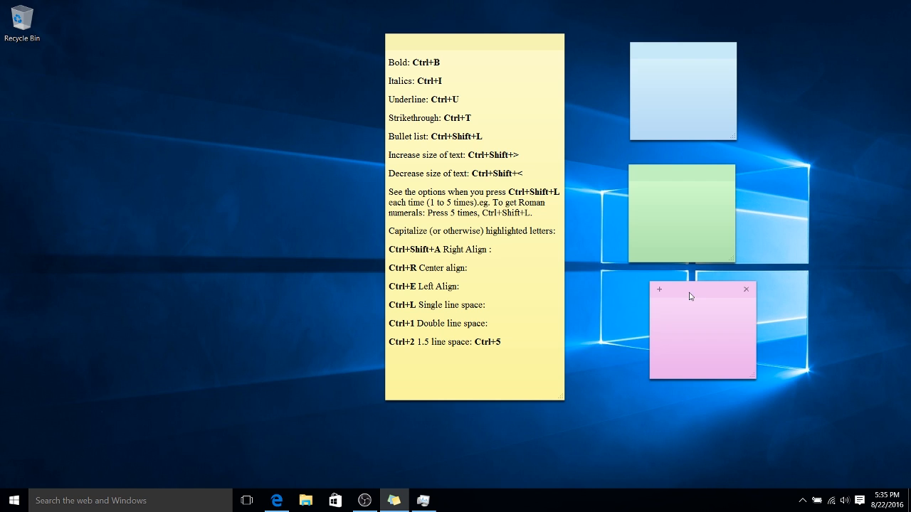
- Nudge the pink note into place and resize it into a larger square below the green note
drag(700, 291, 673, 285)
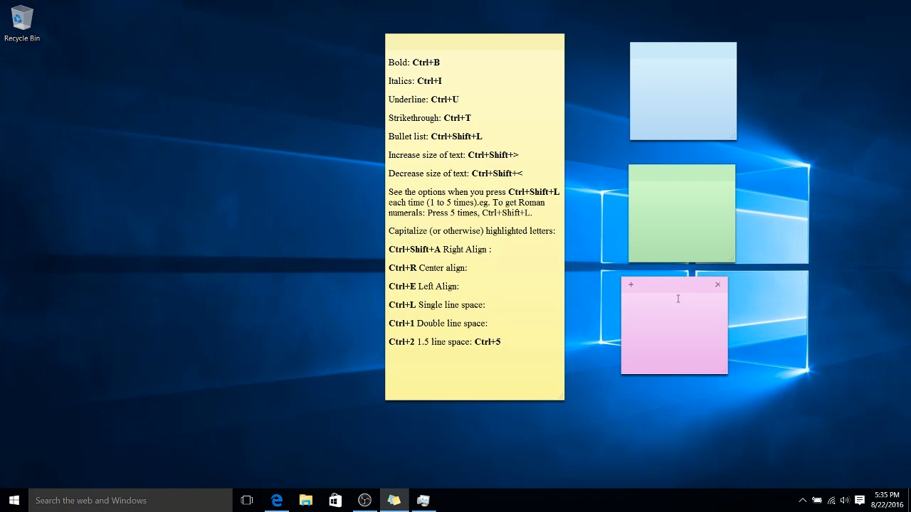
drag(672, 285, 695, 294)
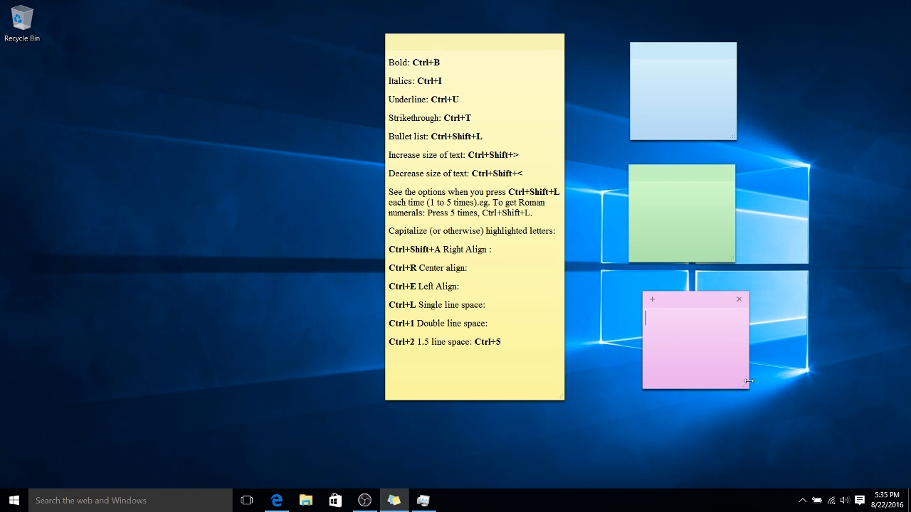
drag(749, 383, 723, 368)
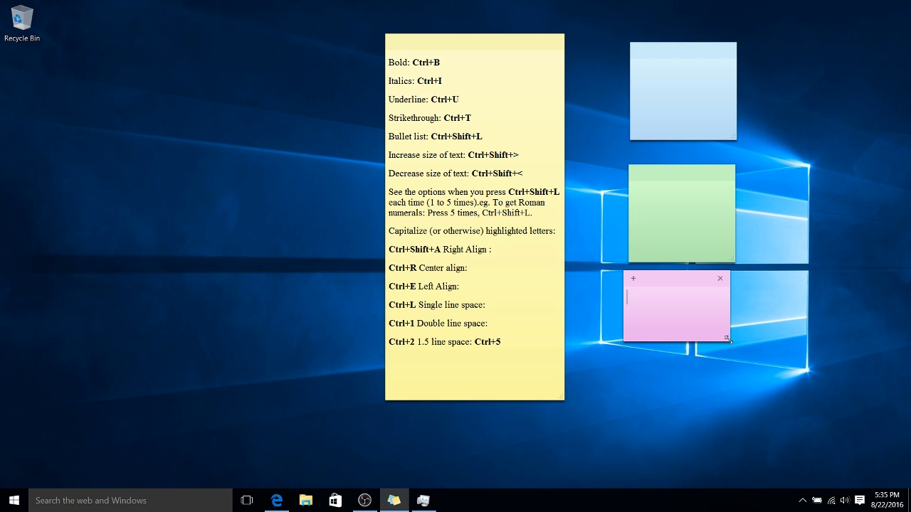
drag(728, 341, 819, 410)
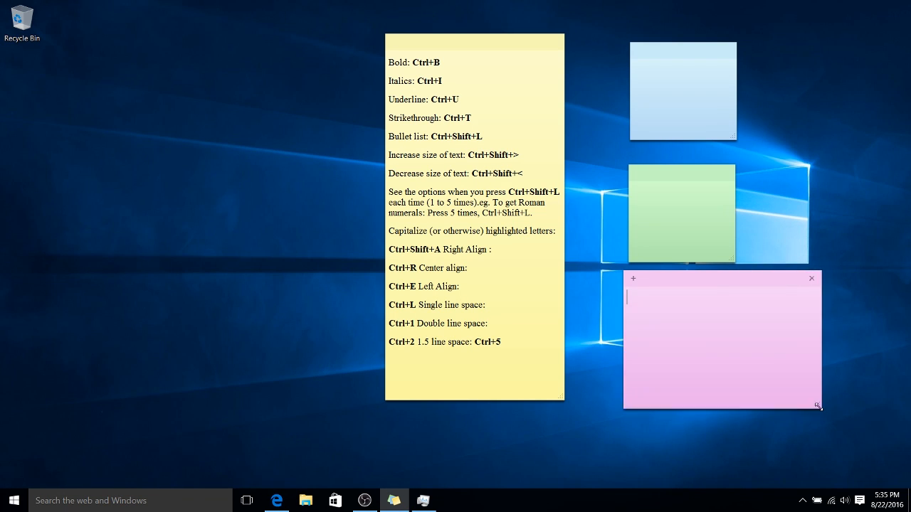
drag(820, 408, 755, 401)
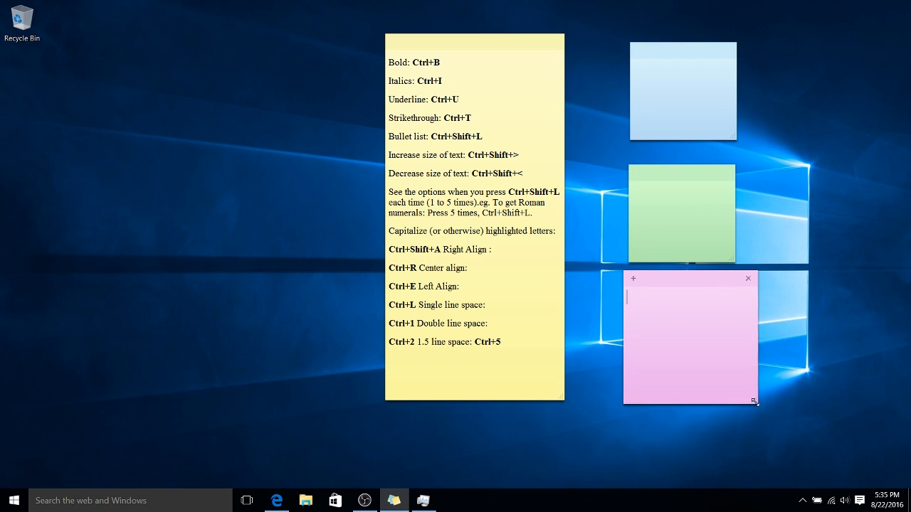
drag(753, 401, 777, 427)
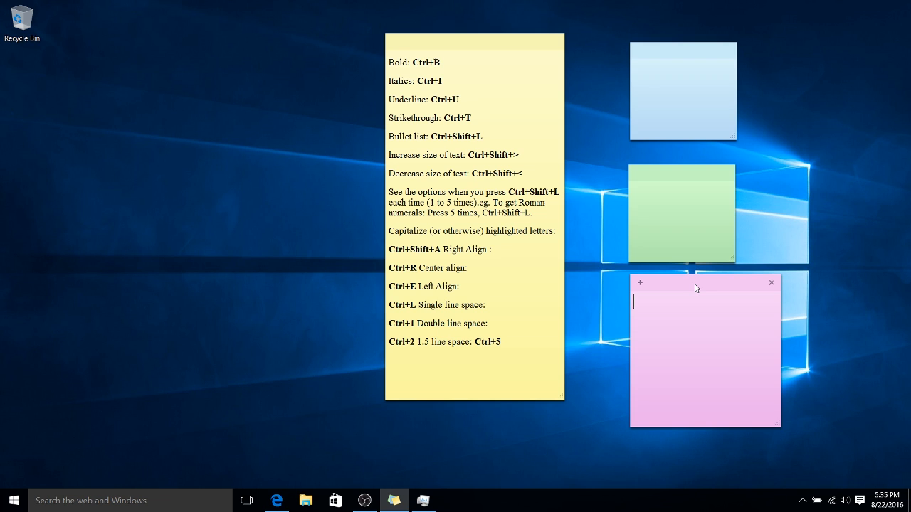
drag(696, 282, 674, 291)
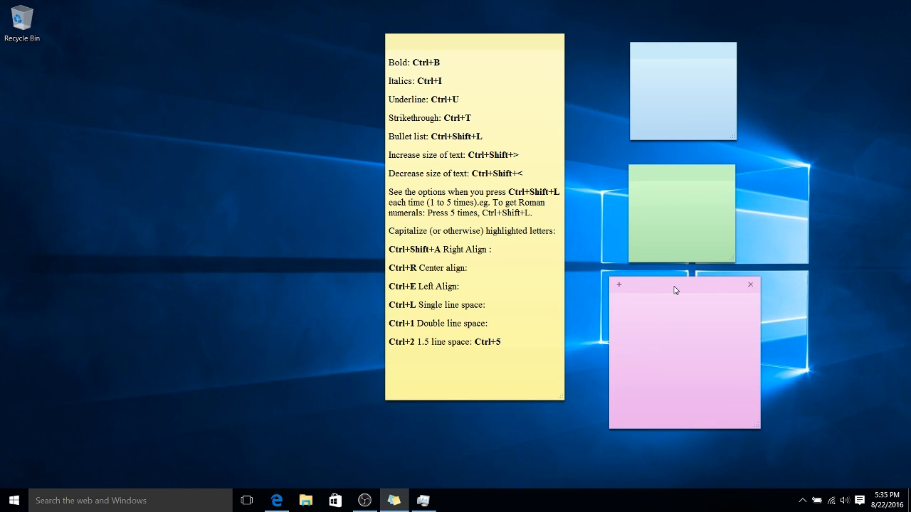
mouse_move(643, 288)
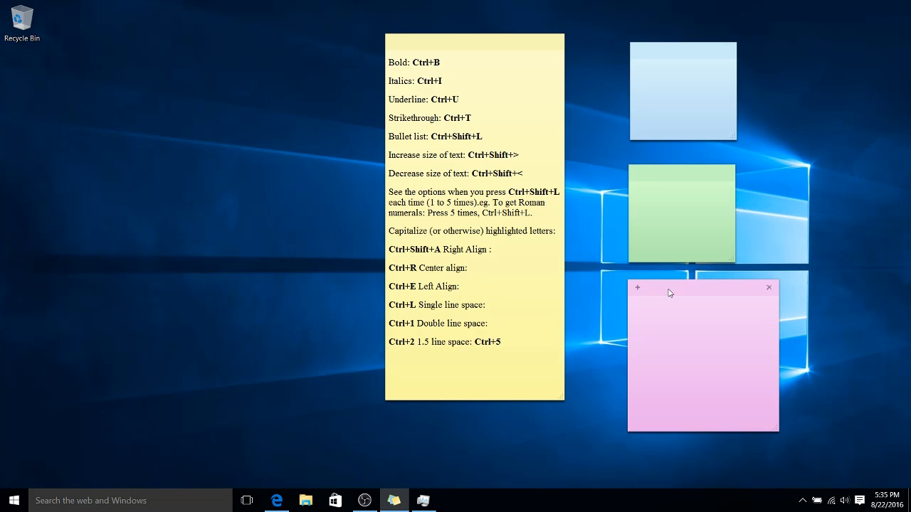
mouse_move(654, 205)
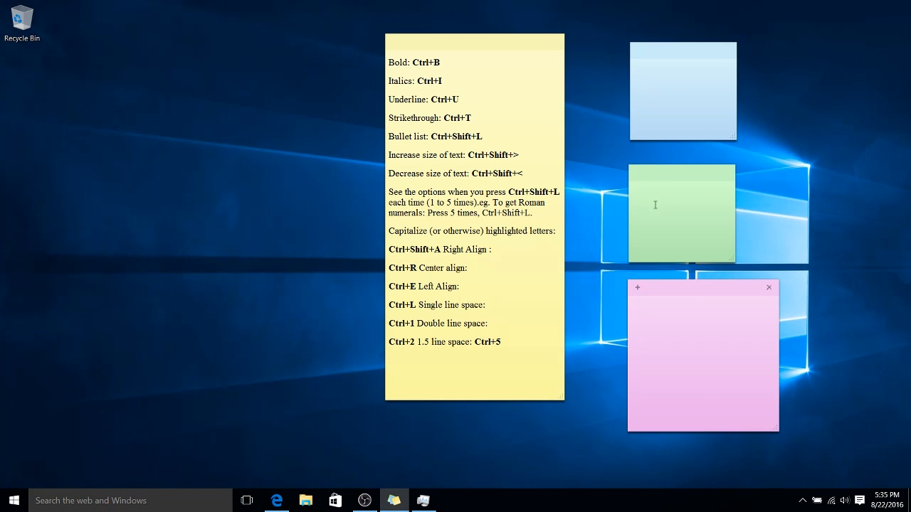